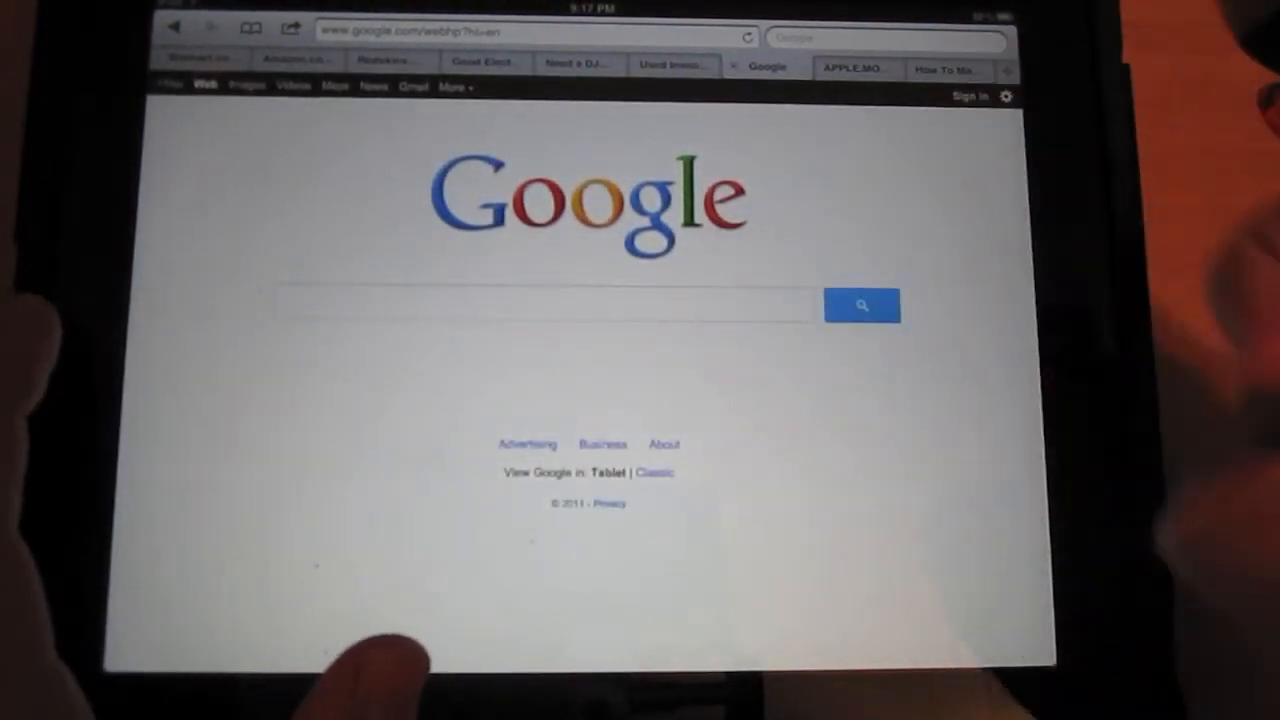
Tap Google's search field in Safari to bring up the on-screen keyboard.
{"action": "left_click", "coordinate": [550, 305]}
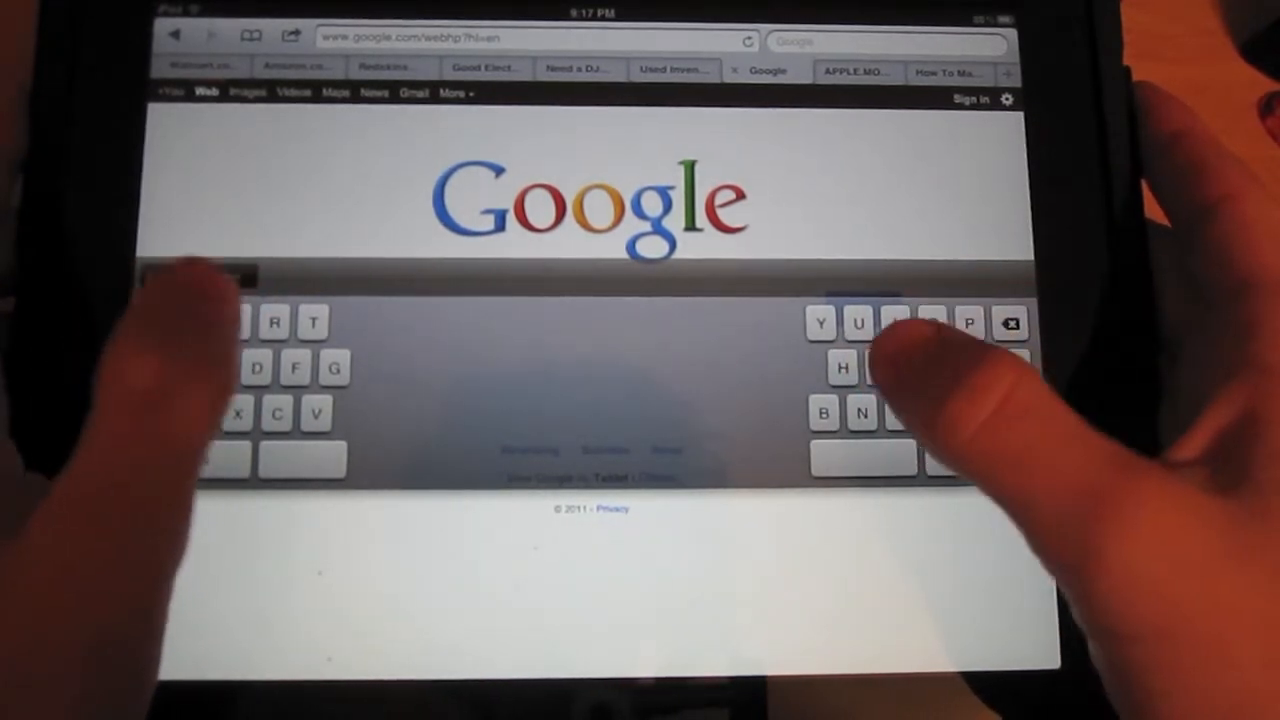
Type 'jskeurjdneh' on the split keyboard, then merge it into one docked keyboard.
{"action": "type", "text": "jskeurjdneh"}
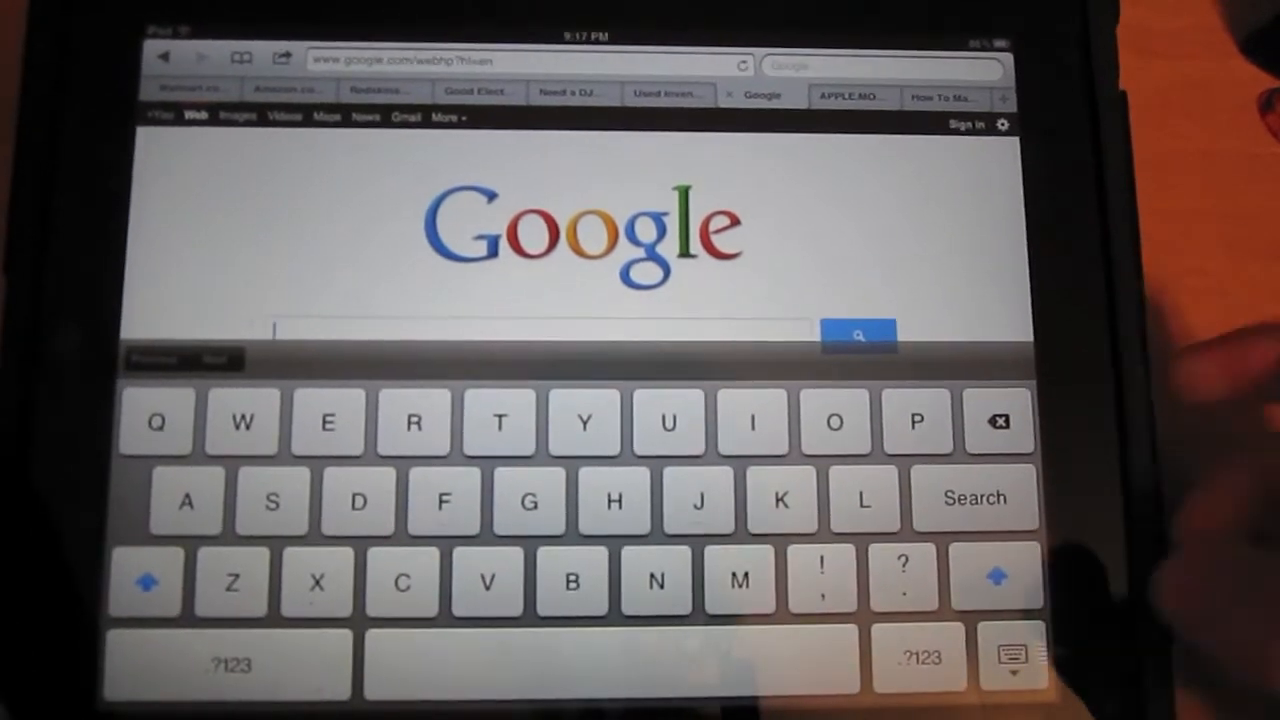
{"action": "left_click", "coordinate": [1012, 656]}
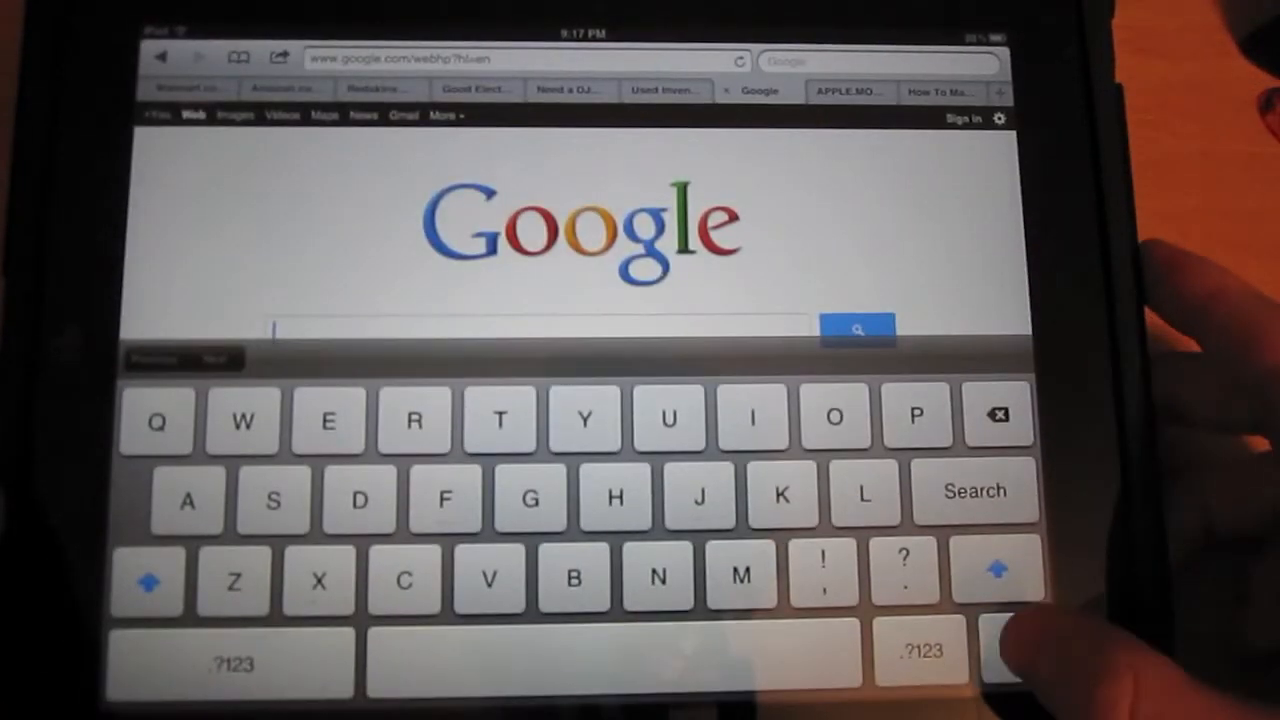
Hold the hide-keyboard key and choose Split to divide the keyboard into halves.
{"action": "left_click", "coordinate": [1012, 650]}
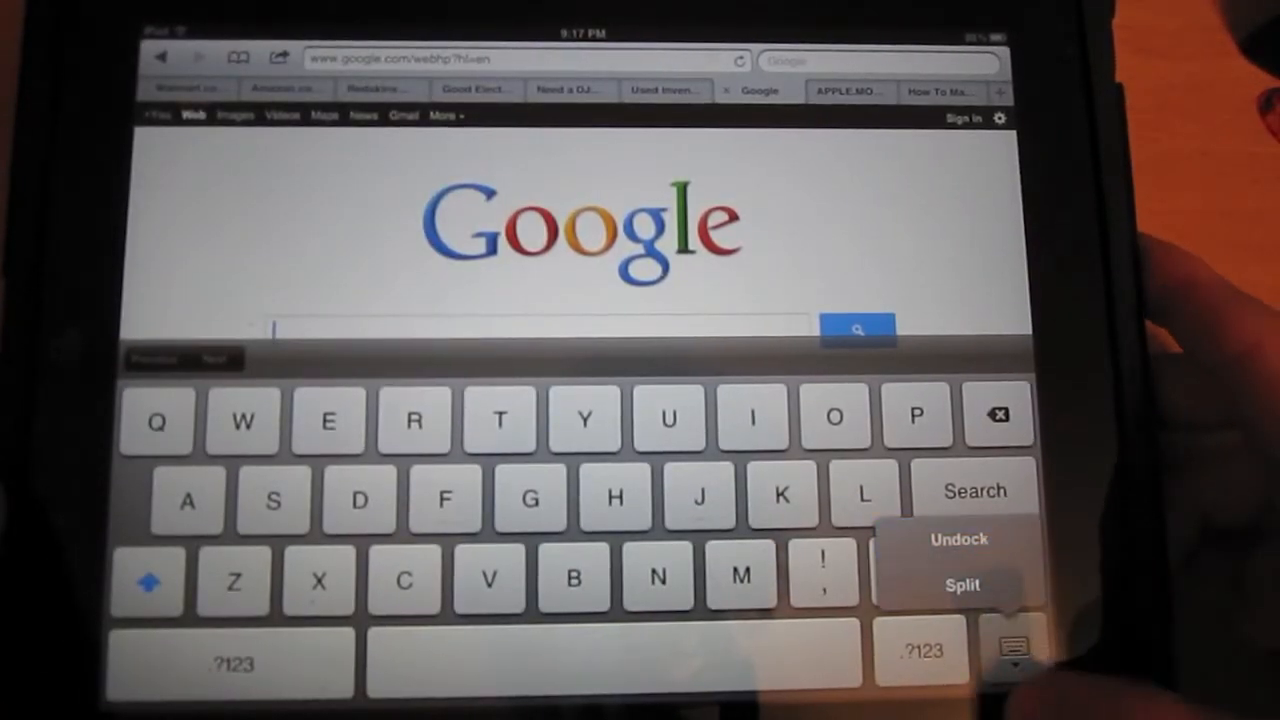
{"action": "left_click", "coordinate": [962, 585]}
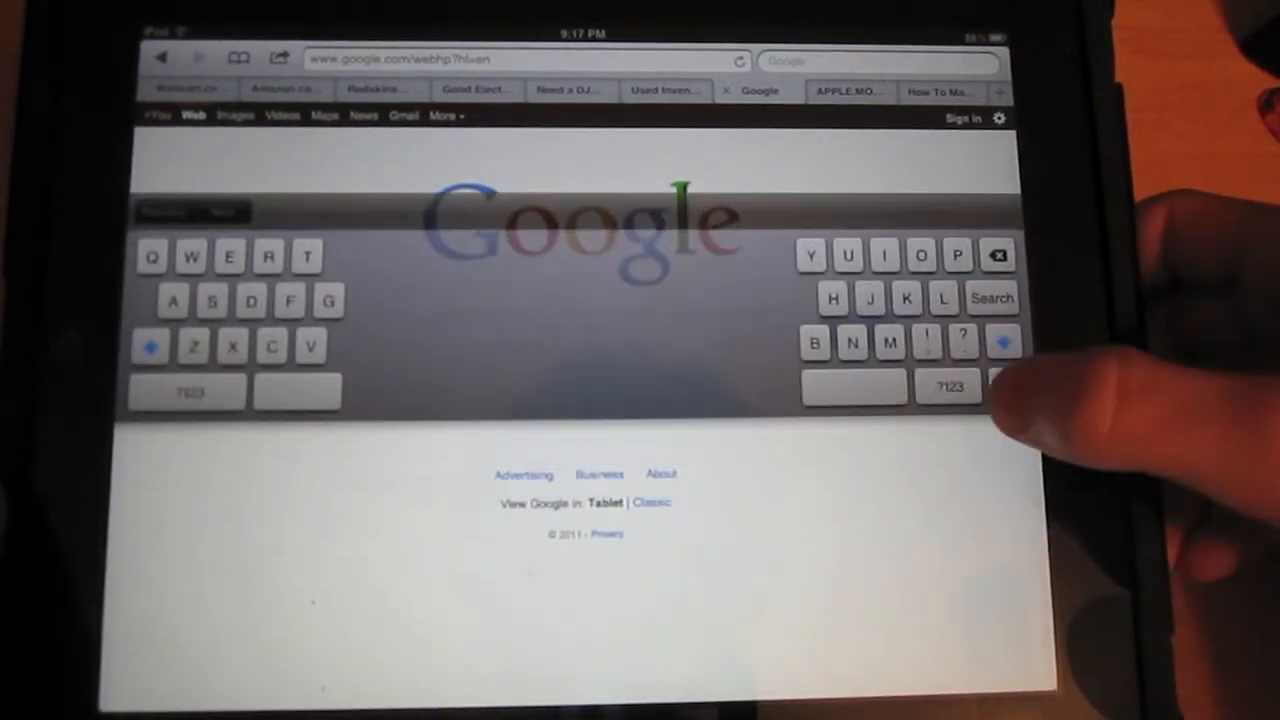